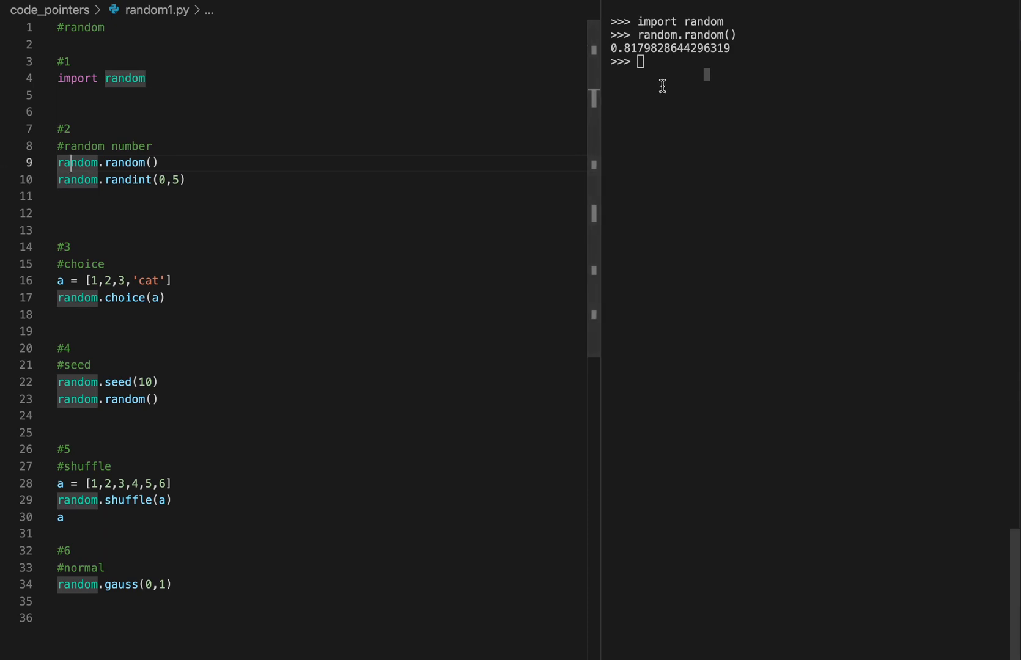
mouse_move(693, 68)
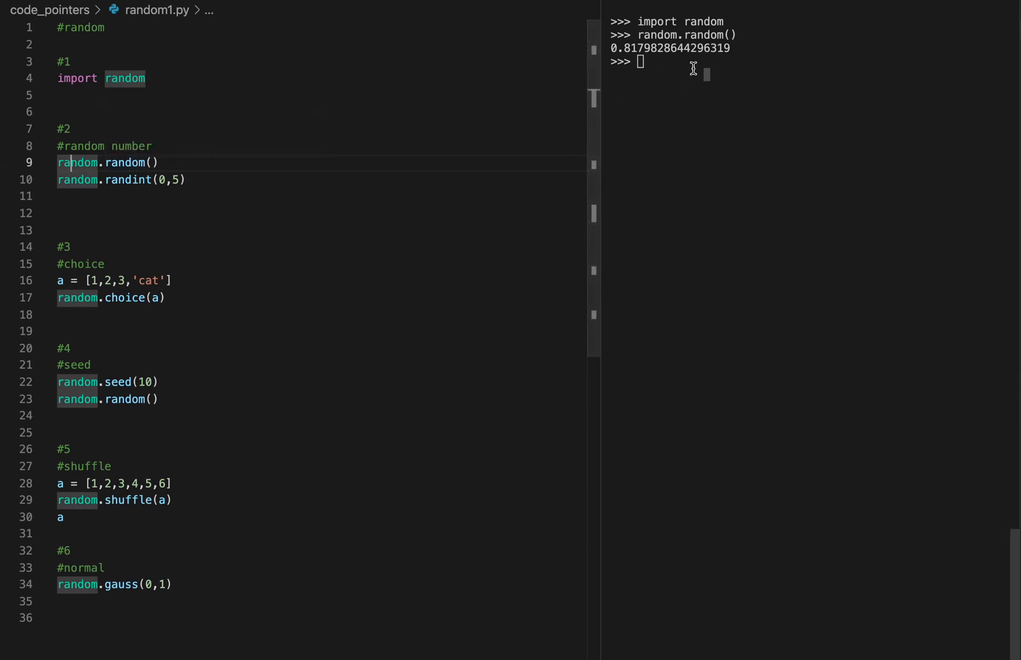
Run random.random() again in the REPL to print another decimal between 0 and 1.
key("Return")
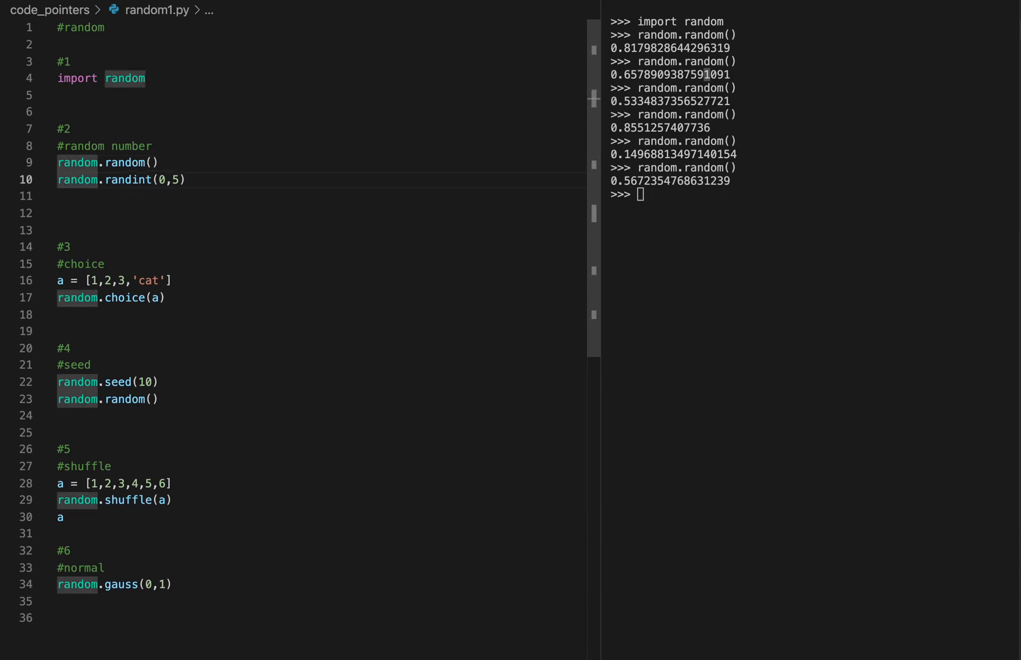
Send random.randint(0,5) to the REPL to print another integer result.
key("Return")
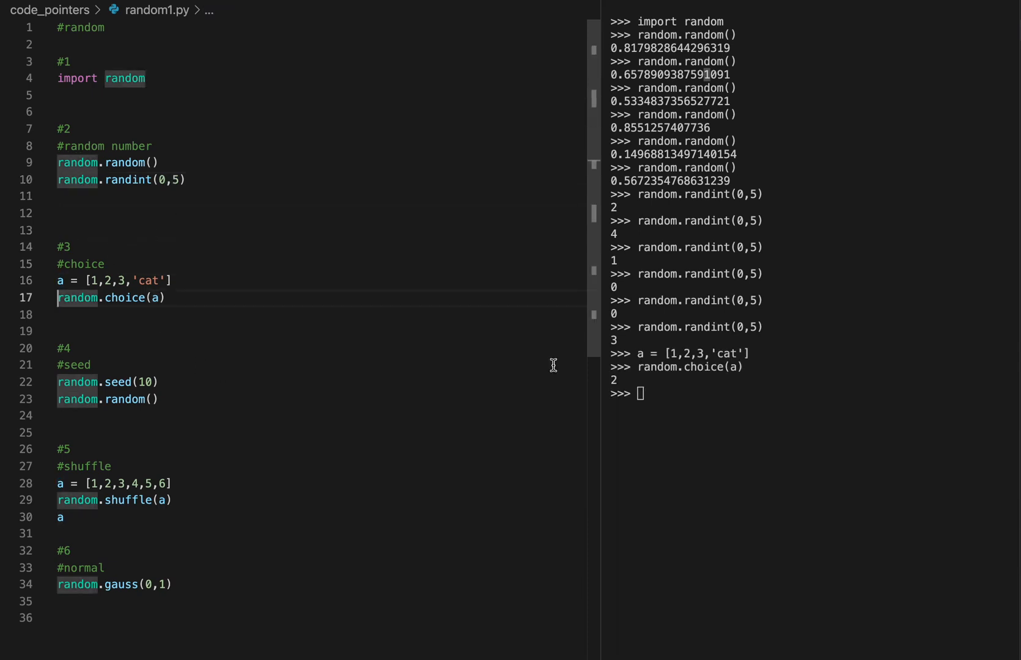
mouse_move(300, 312)
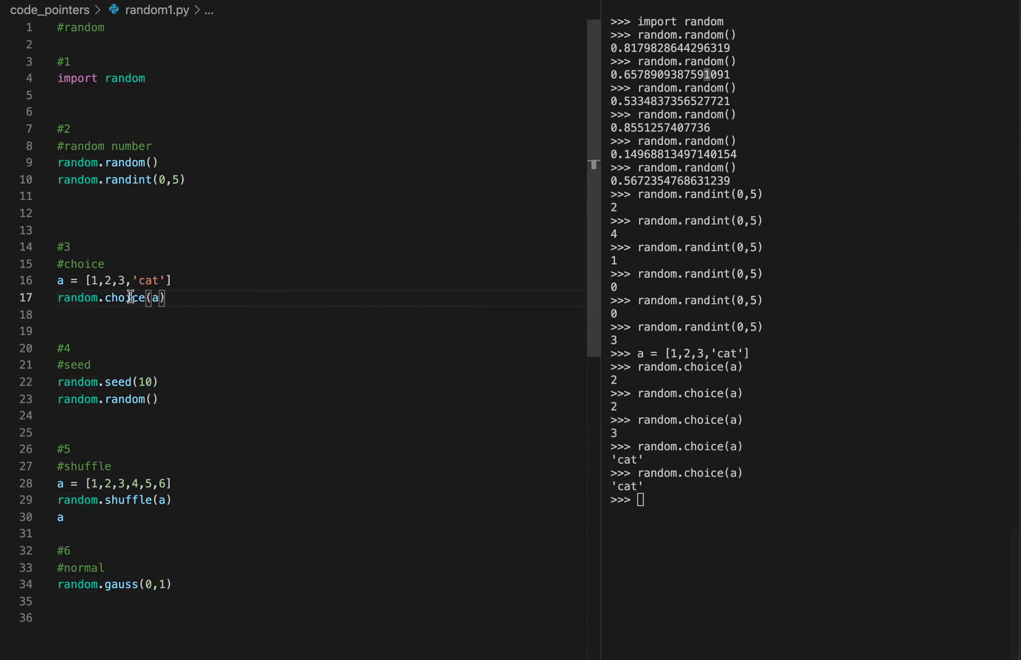
Run random.seed(10) then random.random(), reseeding to reproduce 0.5714025946899135.
left_click(130, 382)
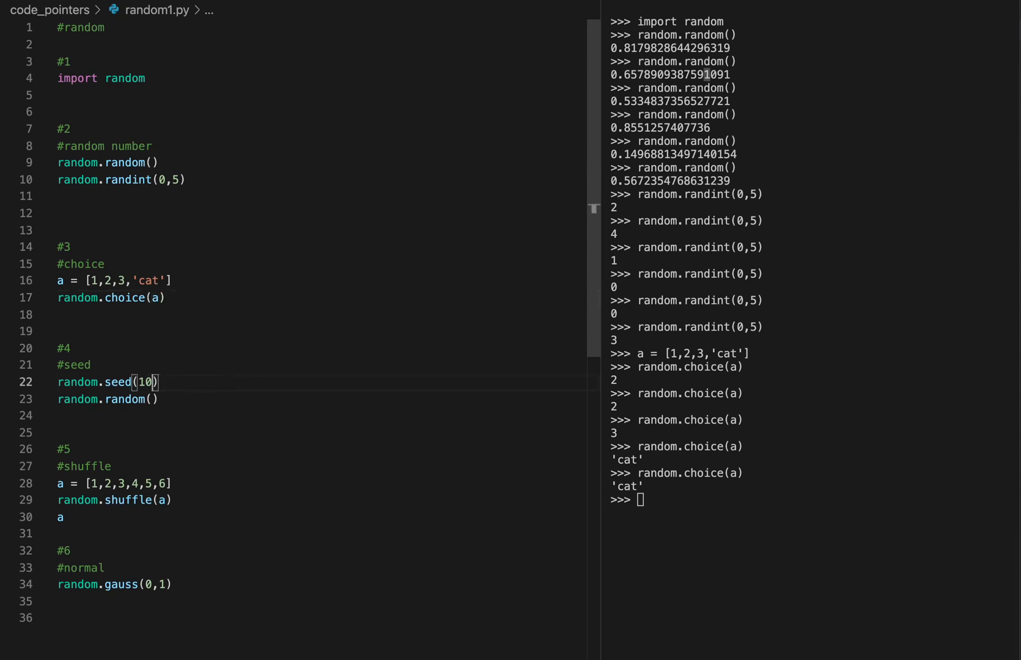
key("Return")
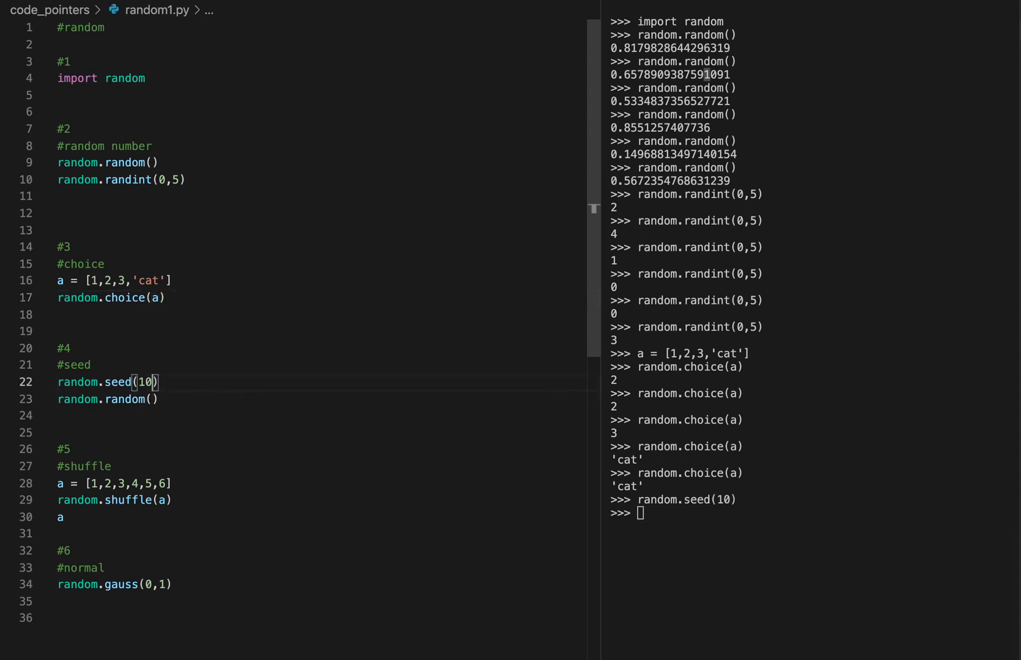
key("Return")
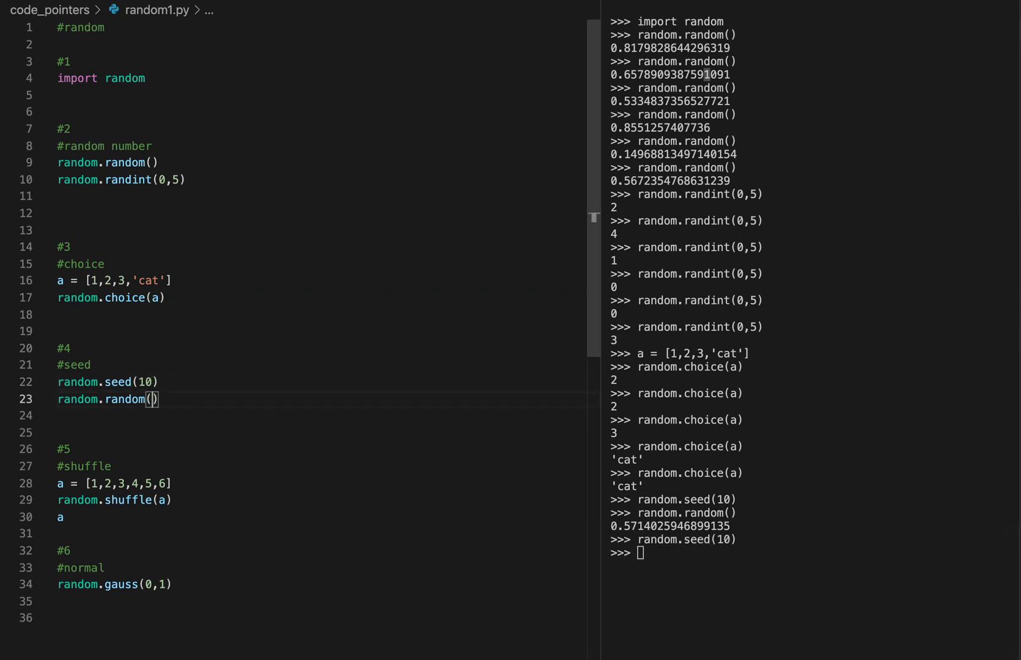
key("Return")
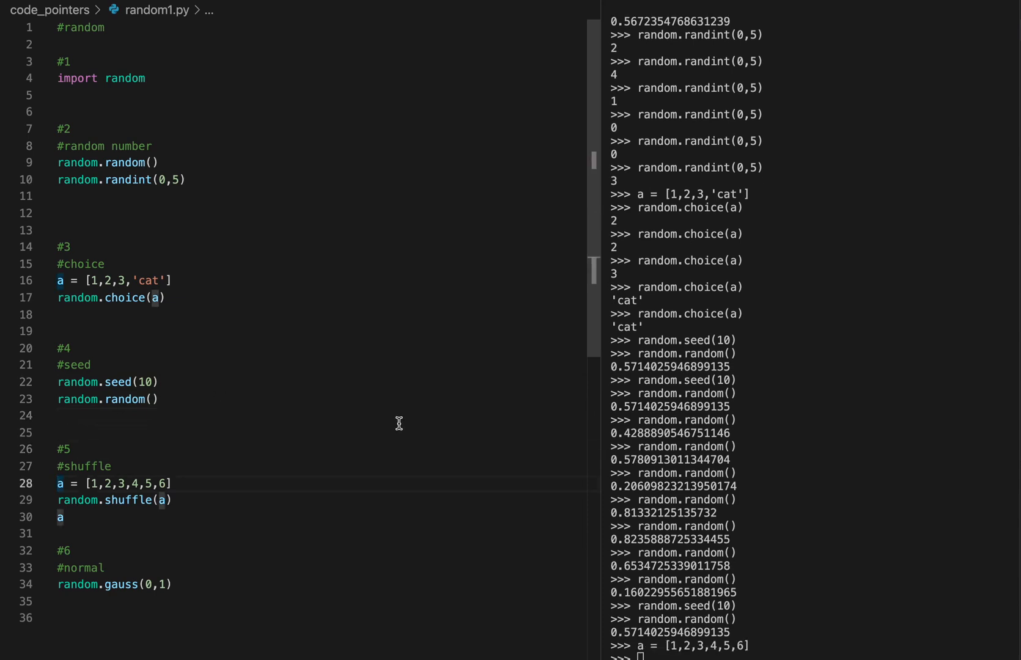
mouse_move(256, 512)
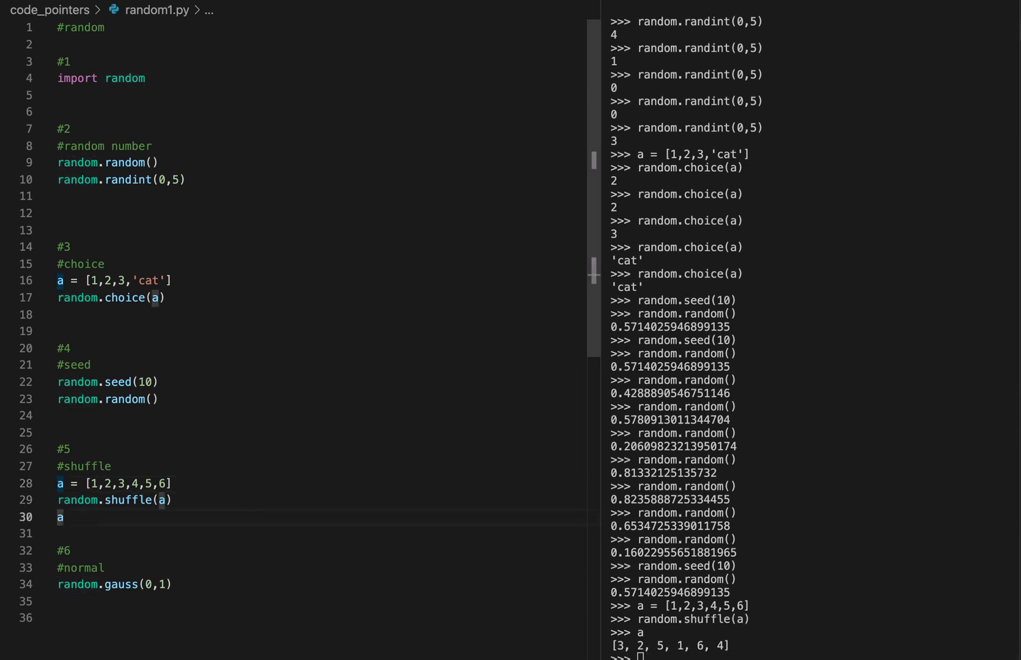
Rerun the shuffle lines so a prints as [6, 4, 3, 2, 5, 1].
double_click(123, 78)
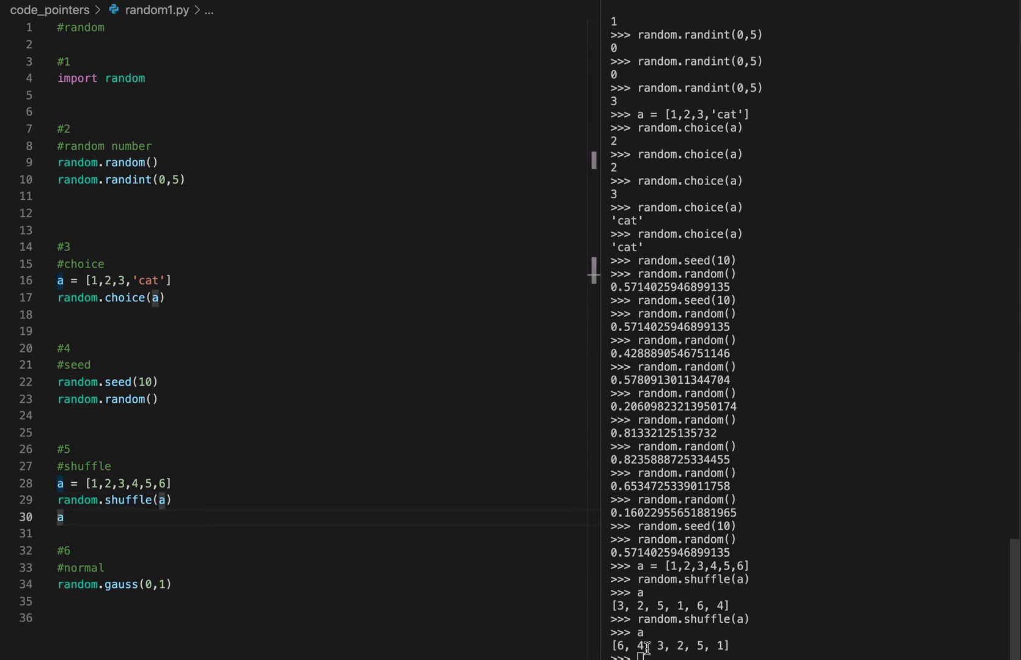
left_click(101, 568)
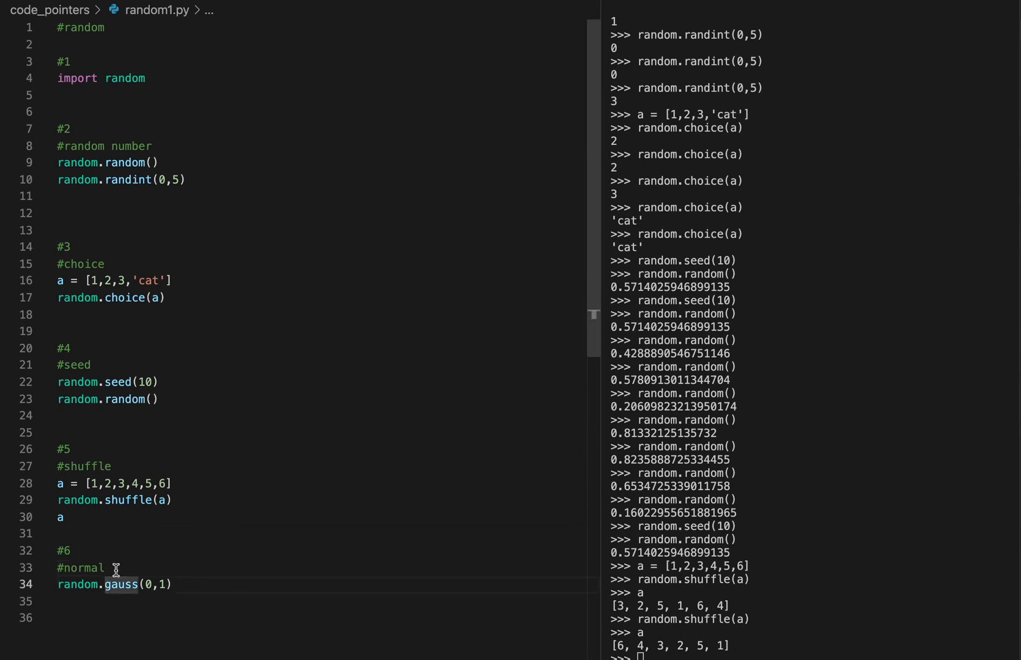
Change line 34 to random.gauss(0,10) and run it repeatedly for wider-spread values.
scroll("down", 3)
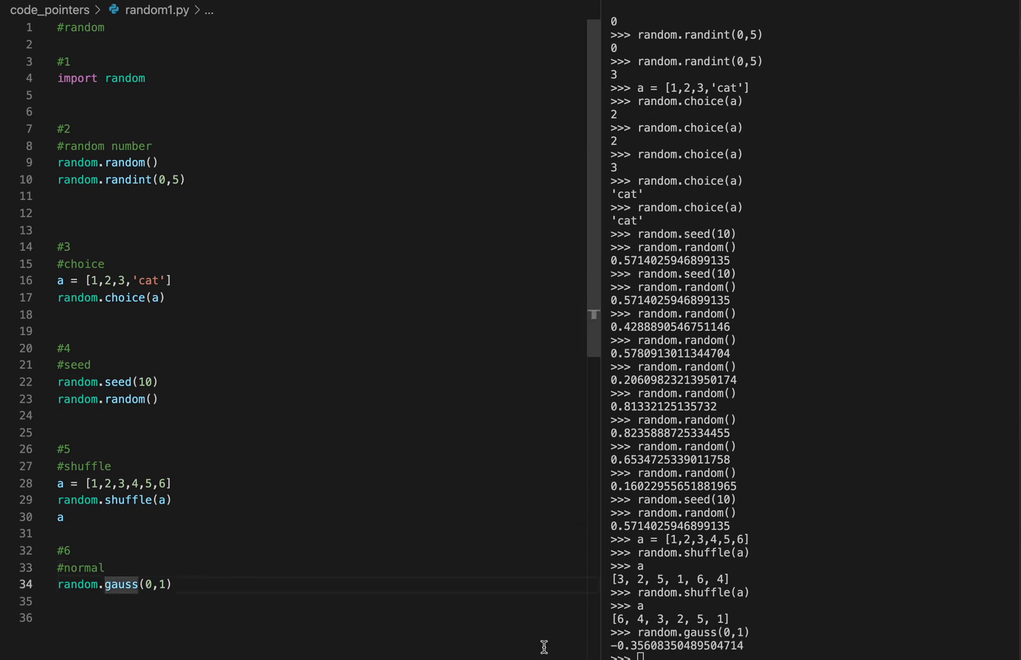
mouse_move(237, 576)
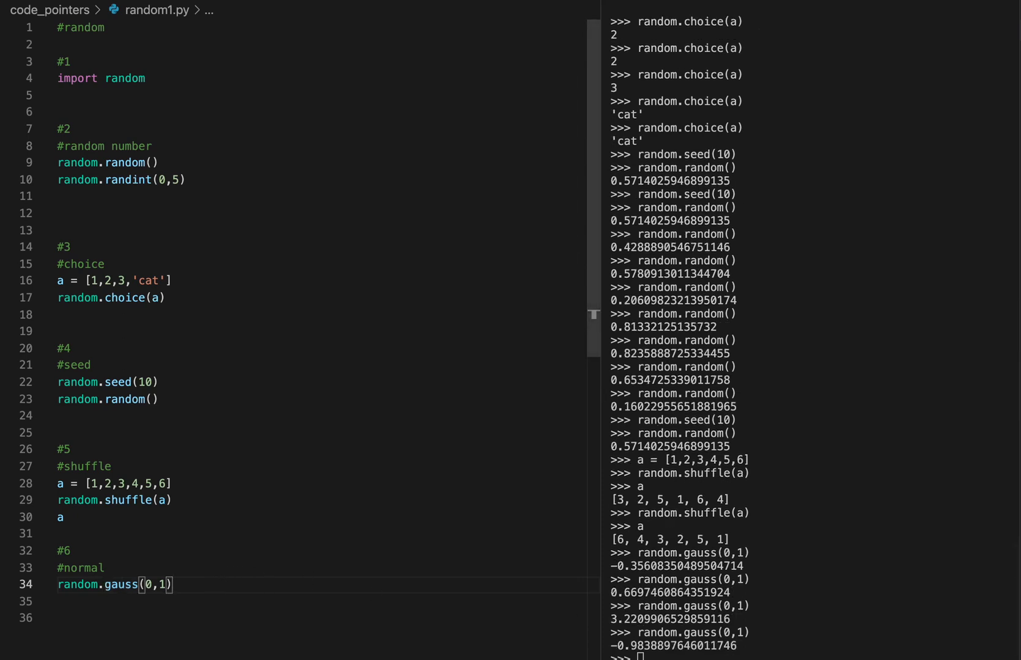
mouse_move(140, 583)
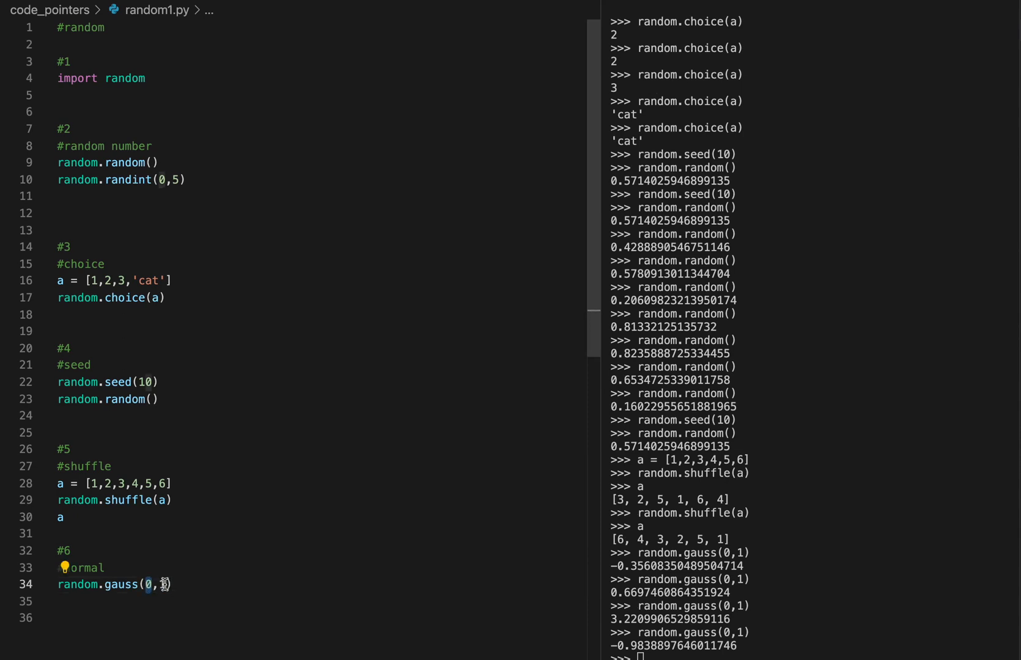
type("1)")
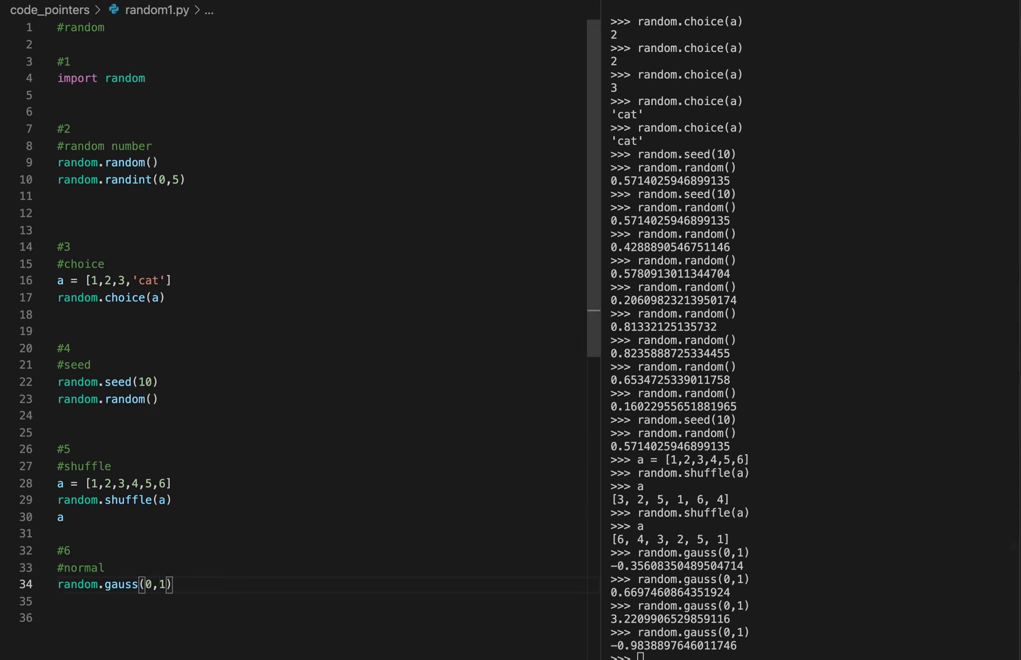
type("0")
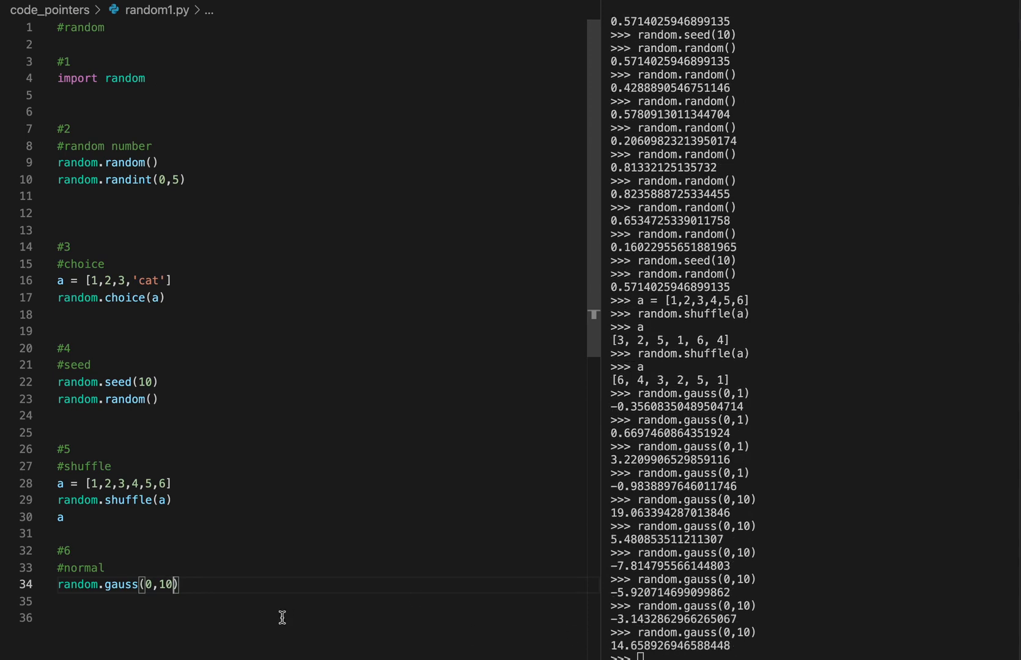
mouse_move(283, 478)
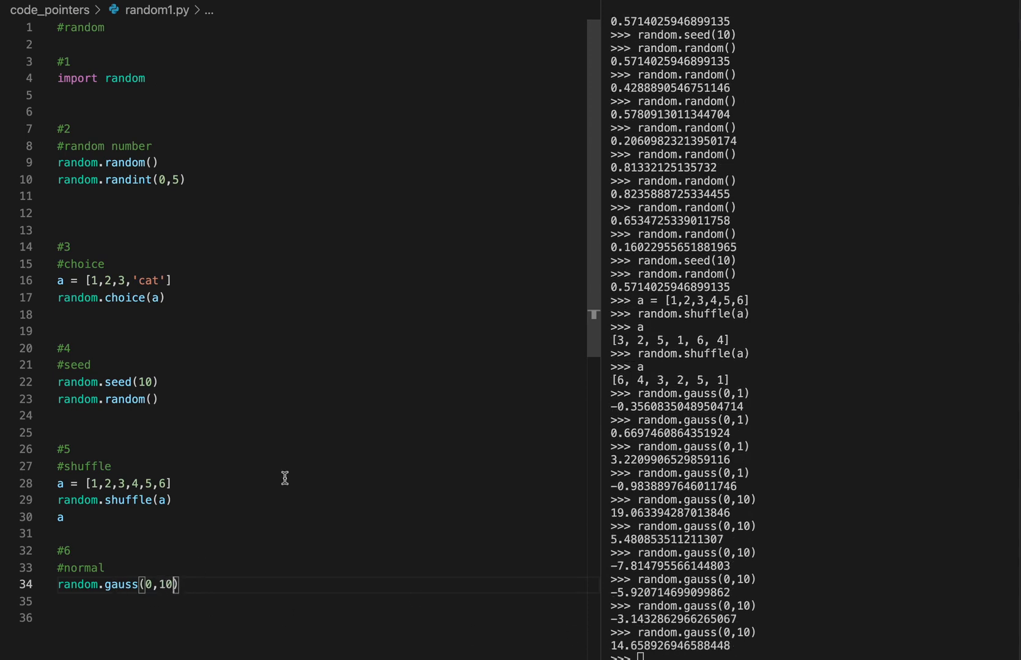